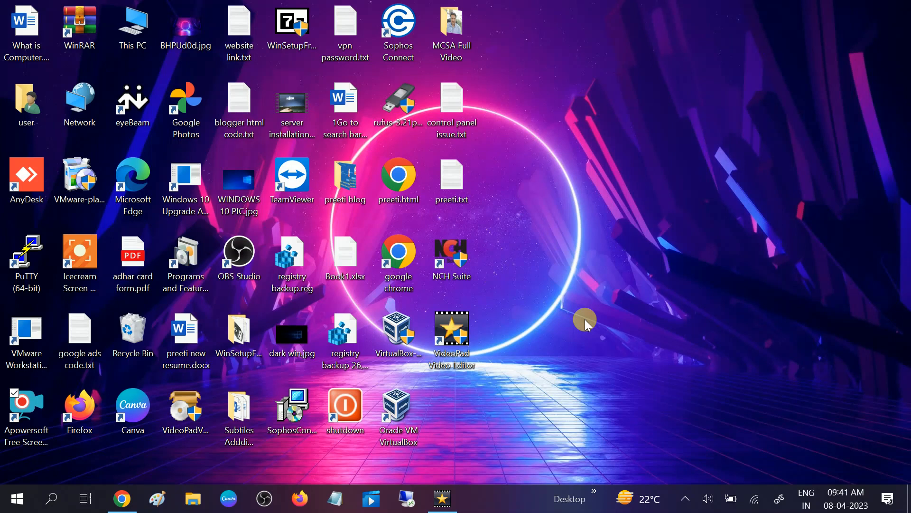
mouse_move(596, 317)
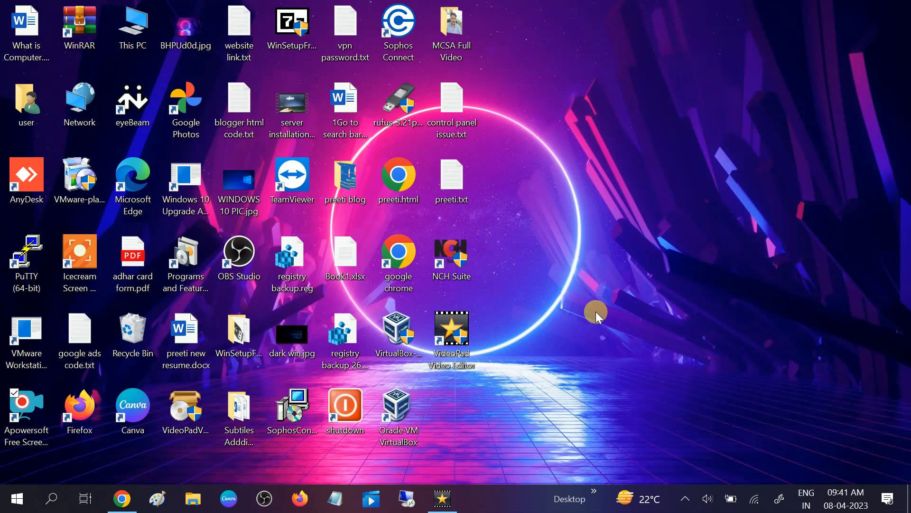
mouse_move(557, 247)
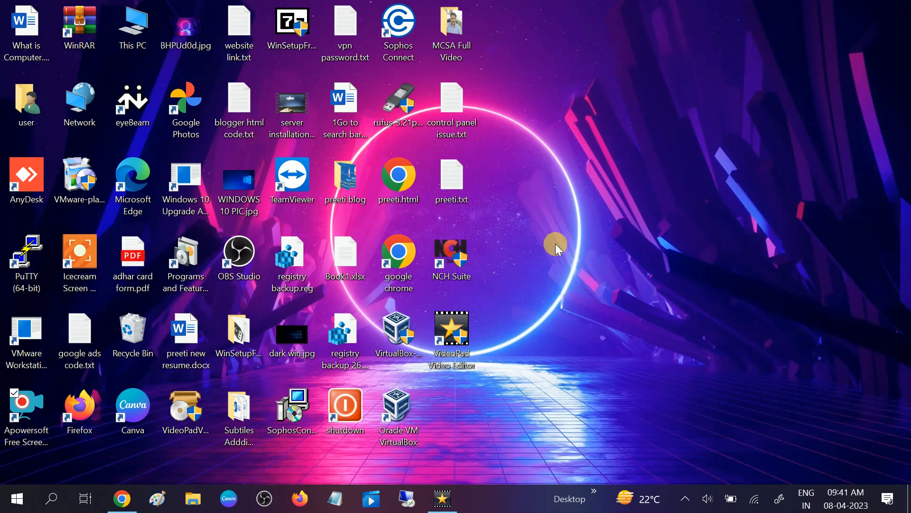
mouse_move(562, 251)
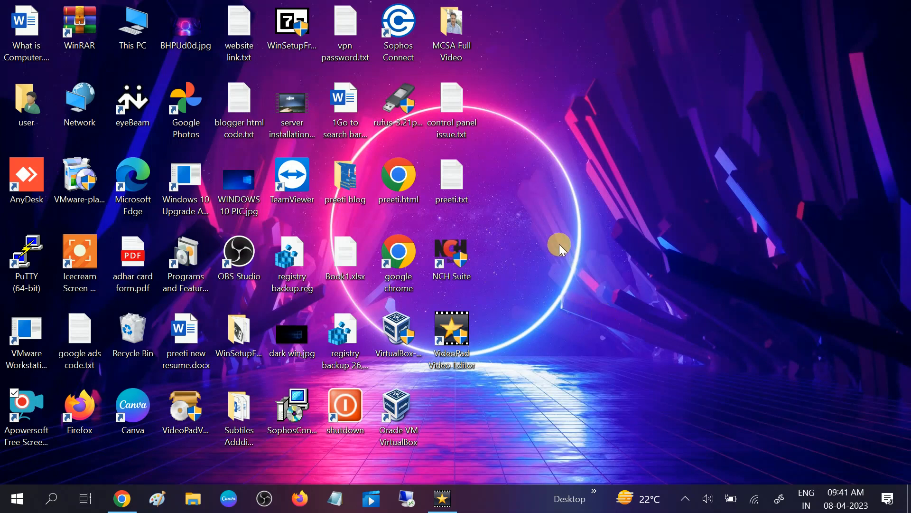
mouse_move(564, 233)
text(b)
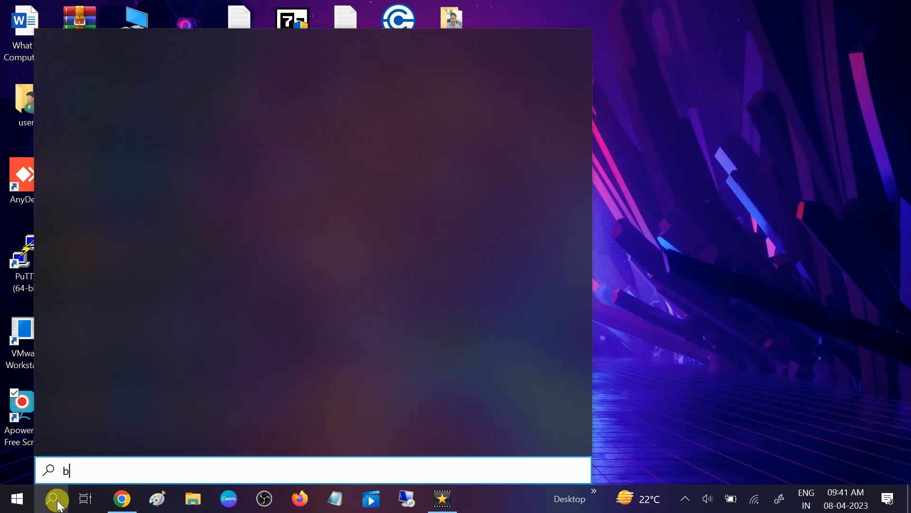
- Search for 'blue' and open Bluetooth and other devices settings from Best match
text(lue)
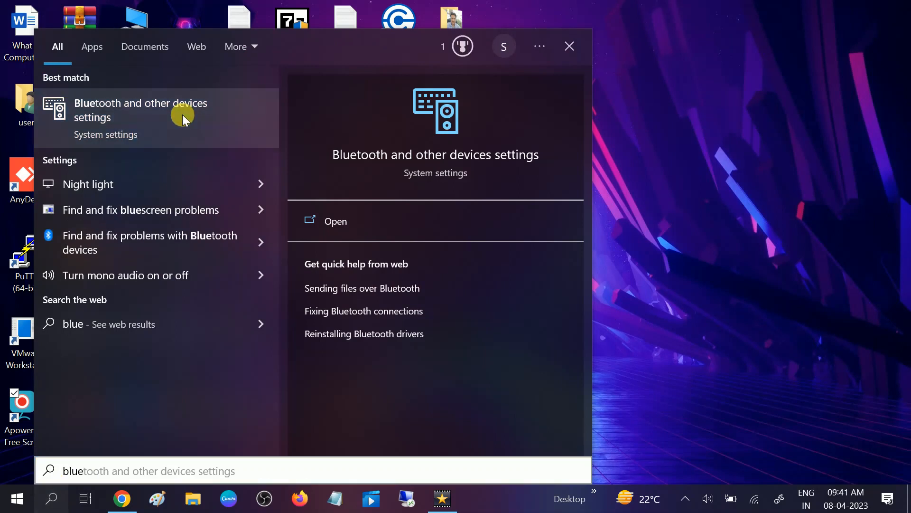
click(141, 118)
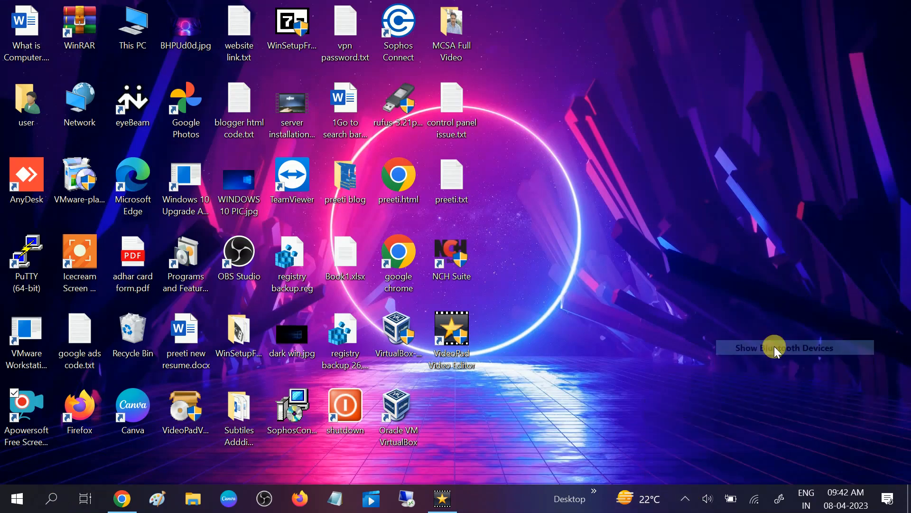
- Scroll to Audio and expand DELL3460 to reveal Connect and Remove device
click(784, 347)
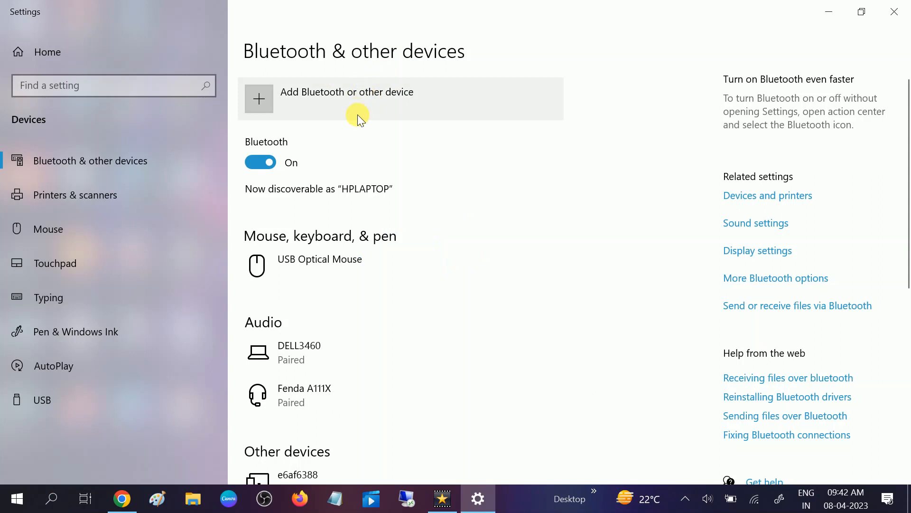
scroll(down, 3)
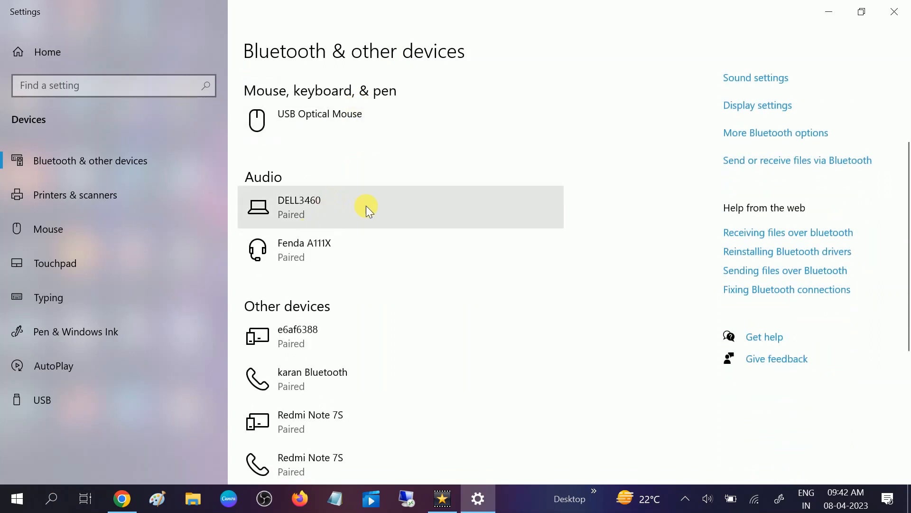
mouse_move(327, 216)
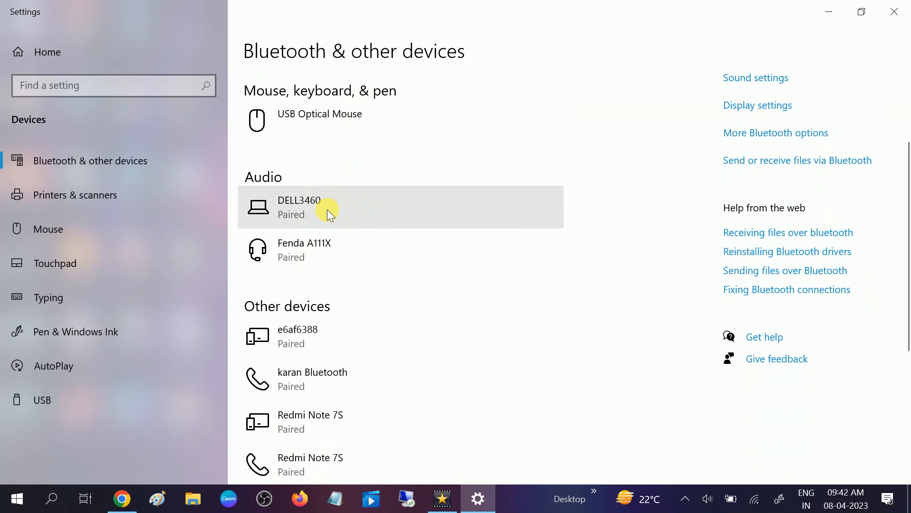
click(318, 209)
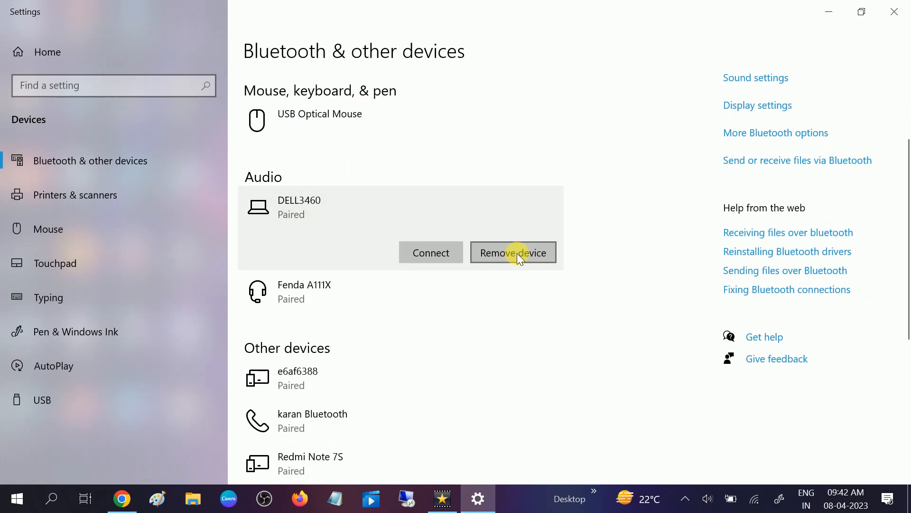
mouse_move(498, 257)
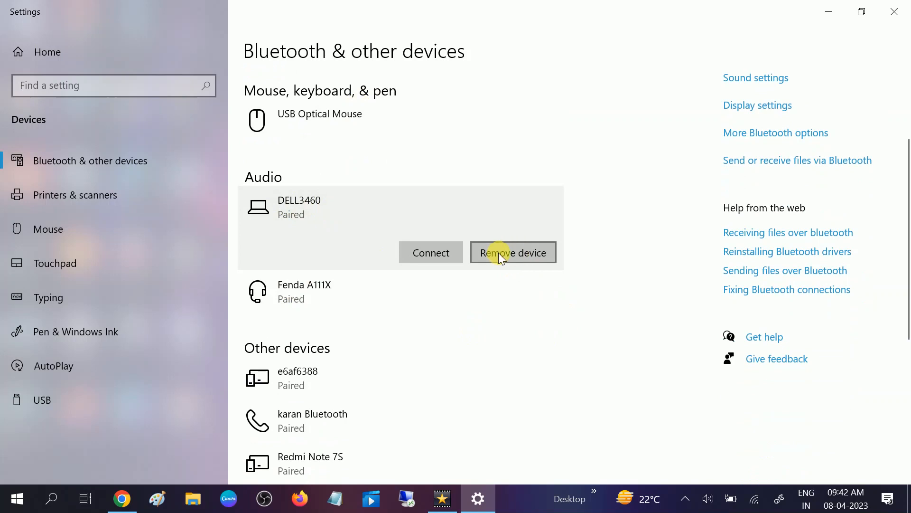
mouse_move(474, 240)
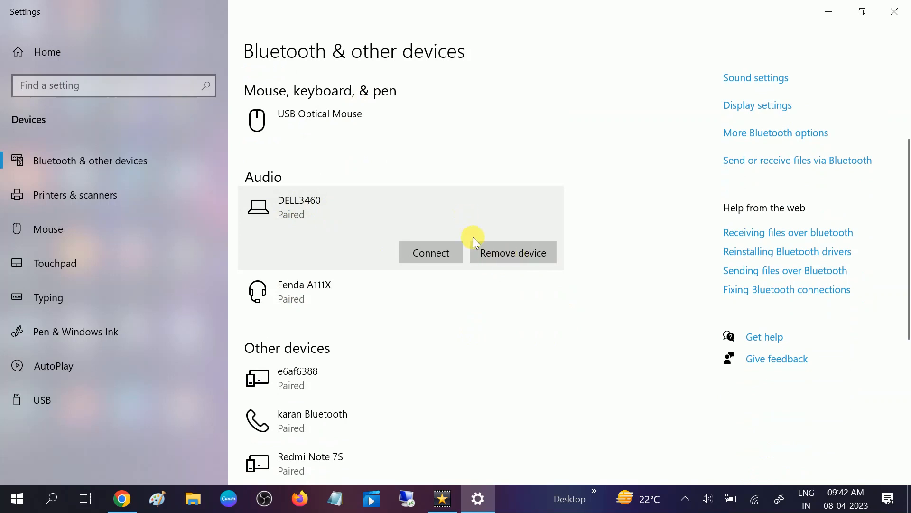
mouse_move(507, 225)
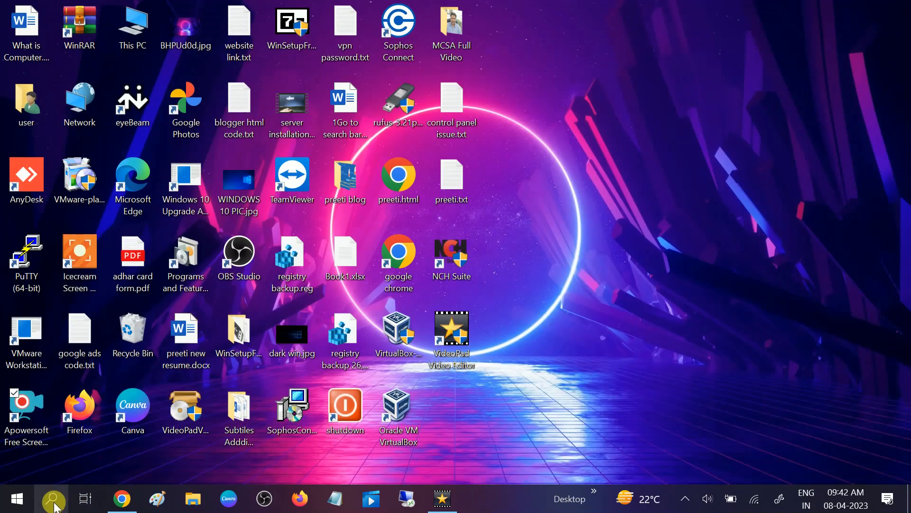
- Search for 'services' and launch the Services app as administrator
click(53, 498)
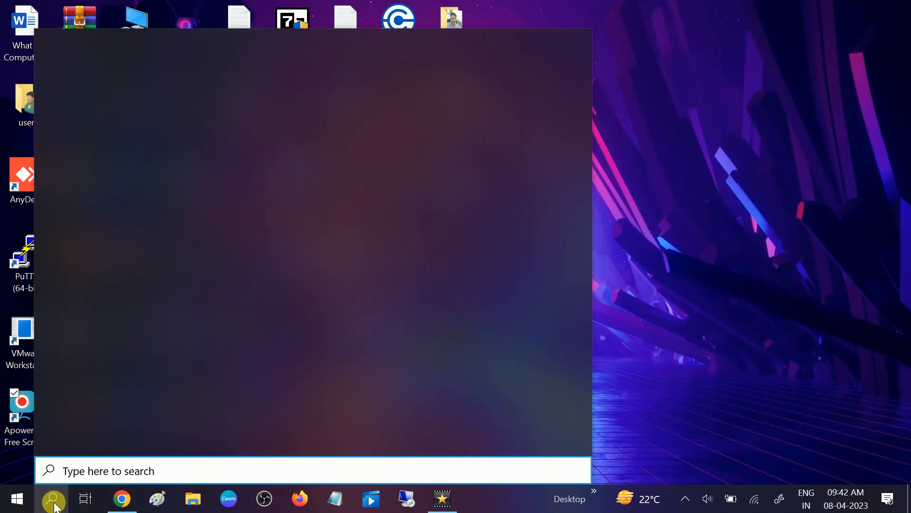
text(services)
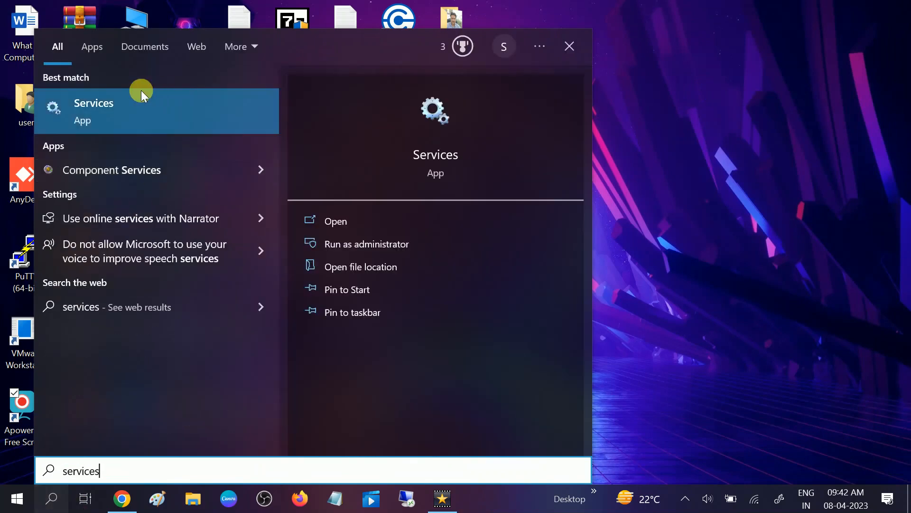
mouse_move(375, 248)
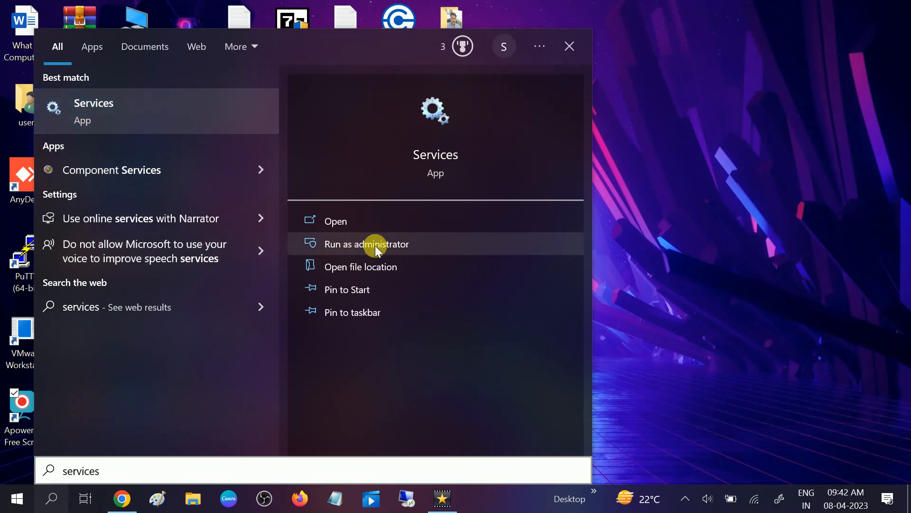
click(367, 244)
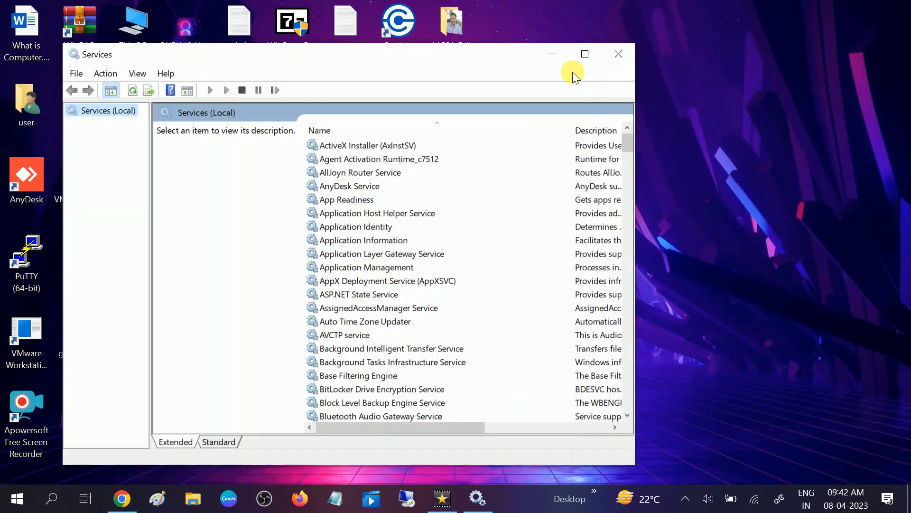
- Maximize Services, scroll down, and select Bluetooth Support Service to view its description
click(586, 53)
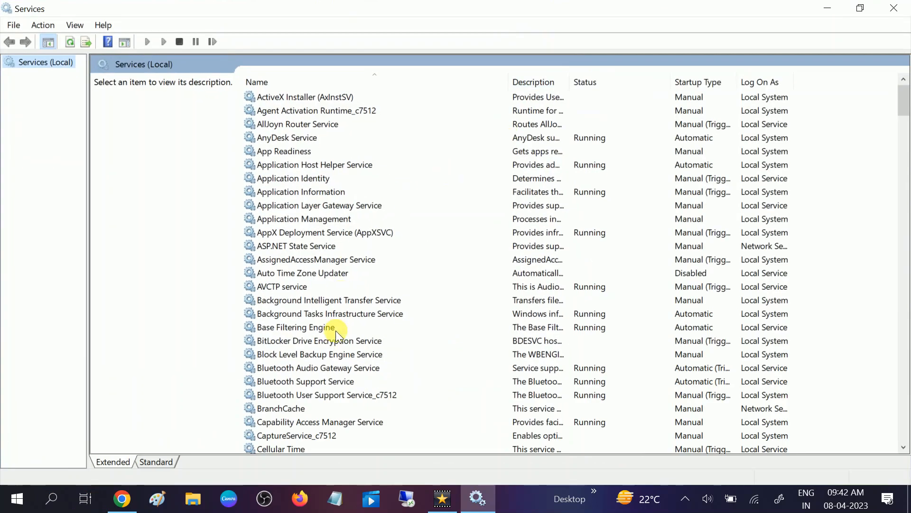
scroll(down, 3)
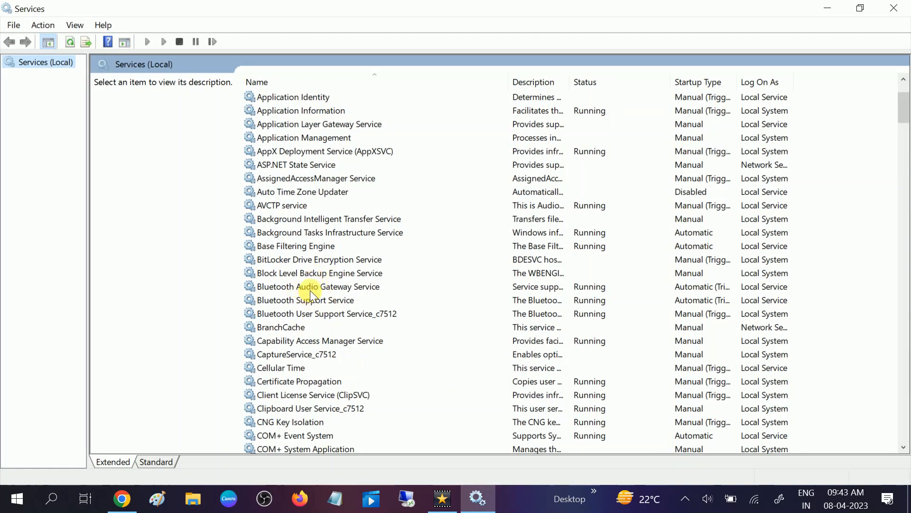
scroll(down, 3)
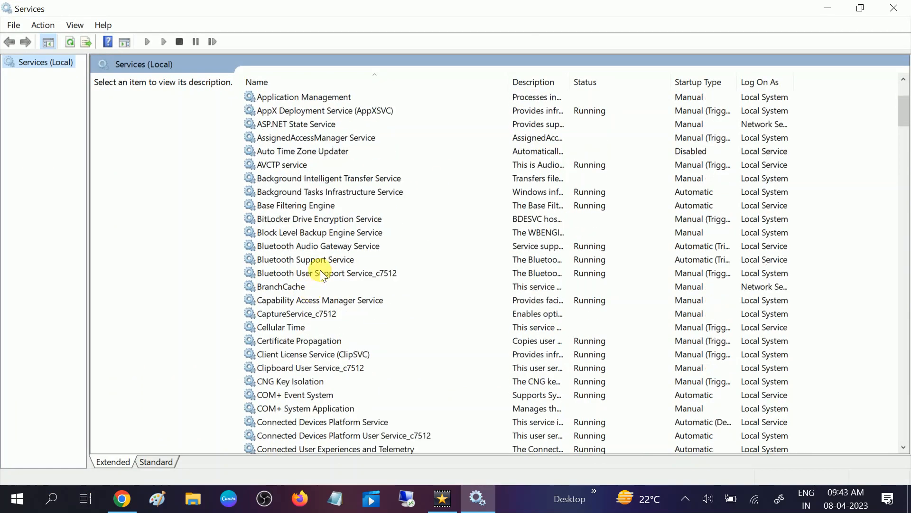
mouse_move(304, 249)
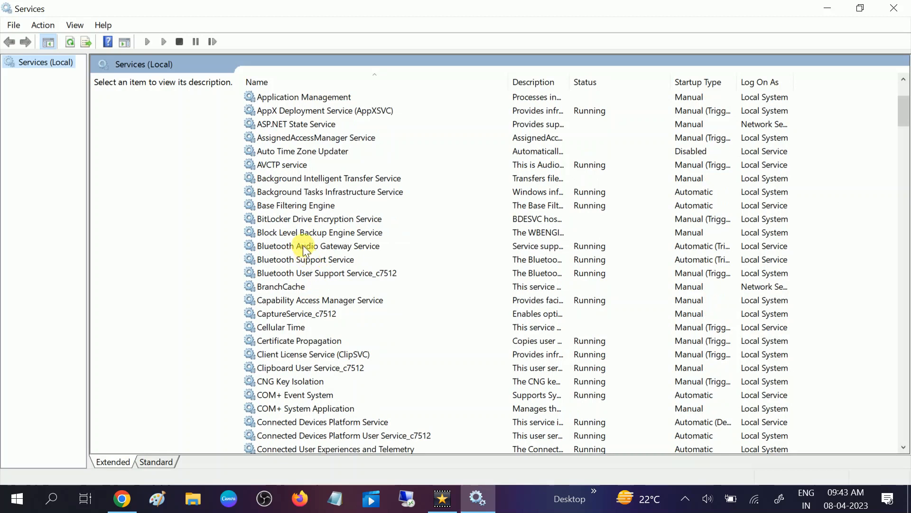
click(319, 246)
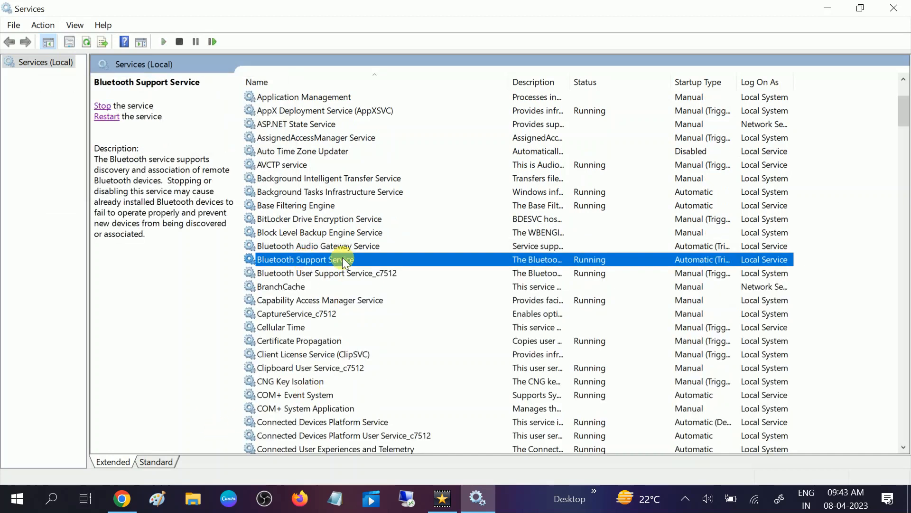
- Stop Bluetooth Support Service, confirm stopping its dependent service, and start it again
click(102, 105)
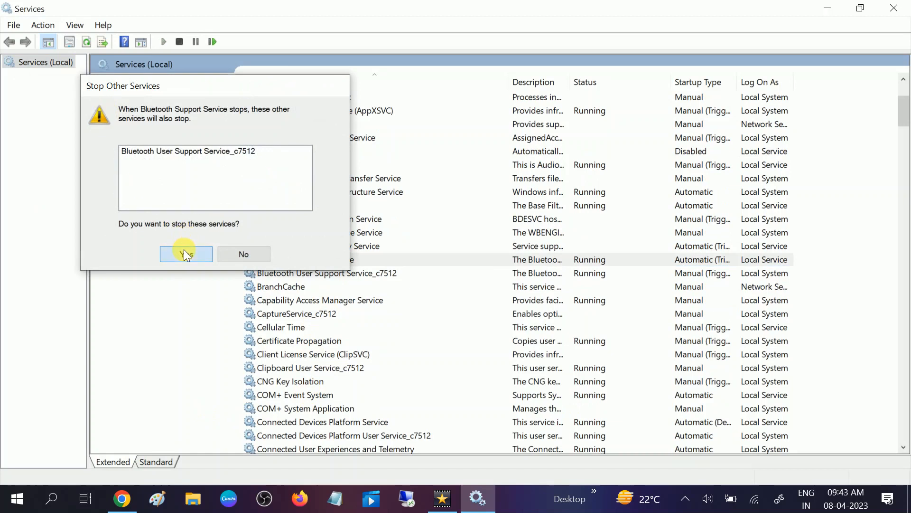
click(187, 254)
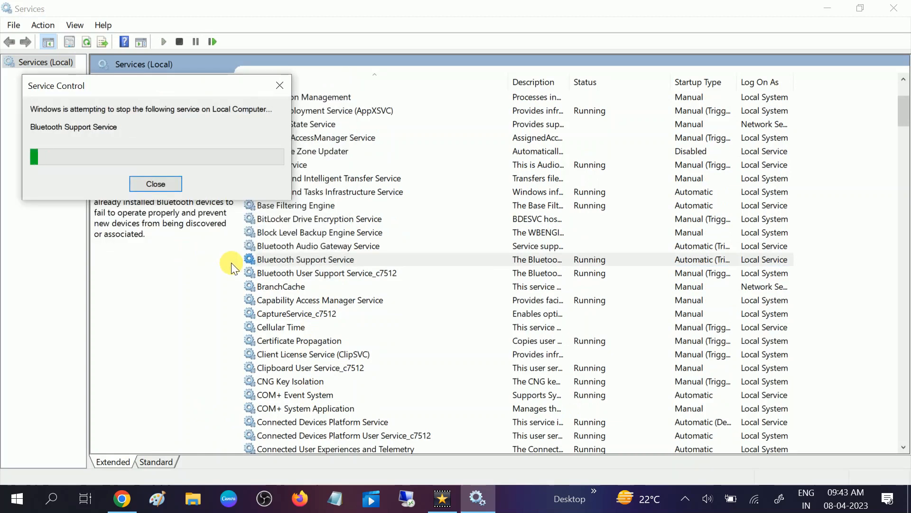
click(155, 183)
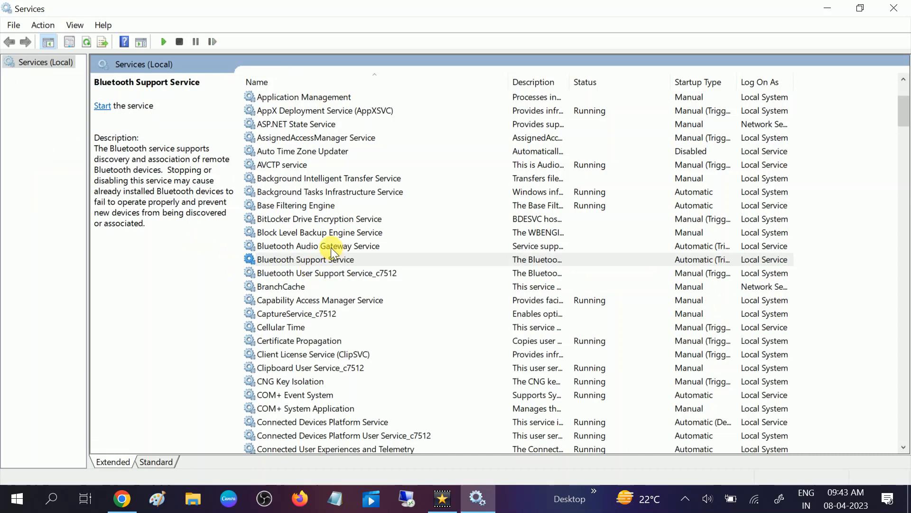
- Start Bluetooth Audio Gateway Service, verify both services are running, and close Services
click(326, 246)
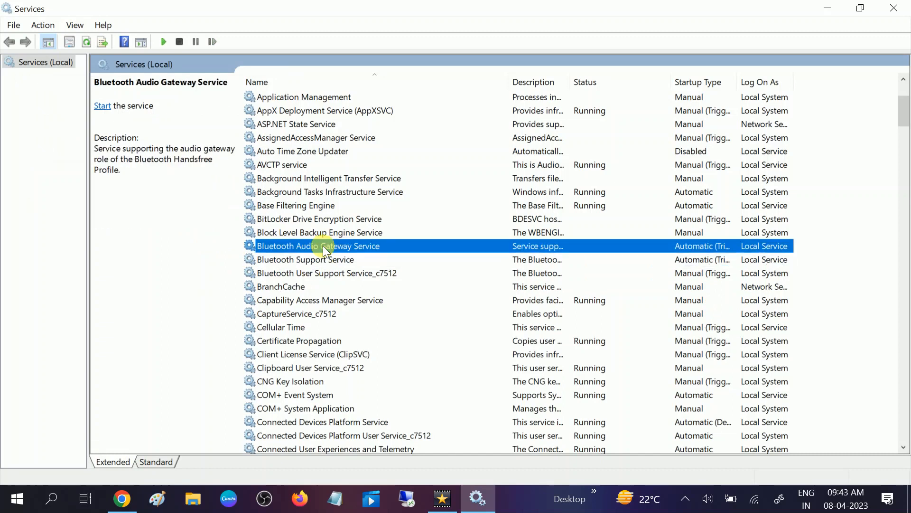
click(102, 106)
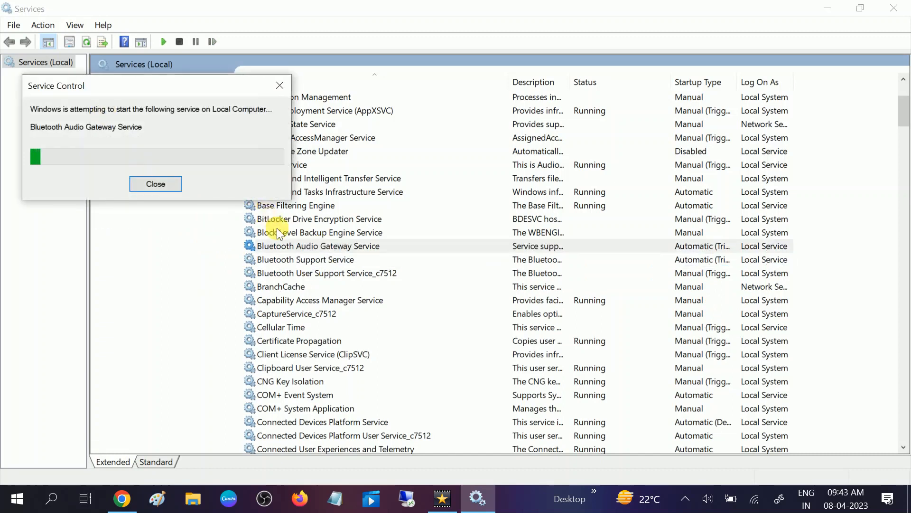
click(306, 259)
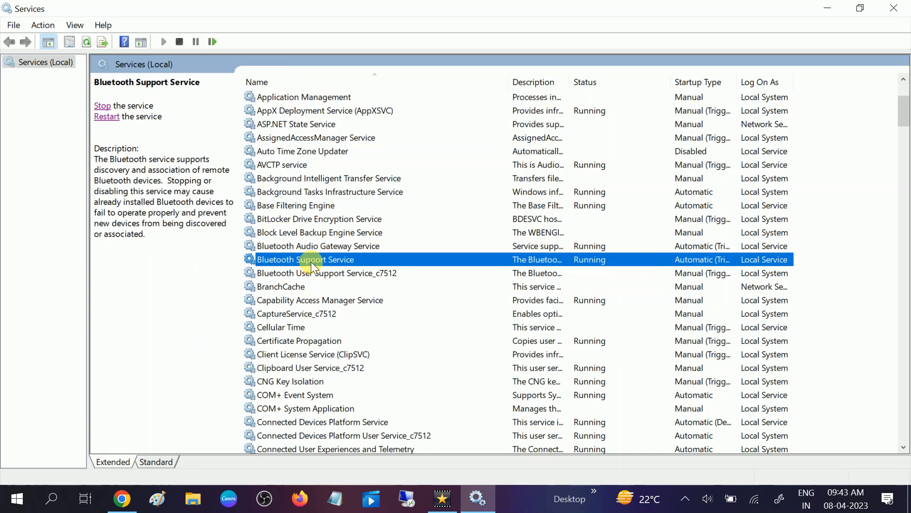
mouse_move(329, 251)
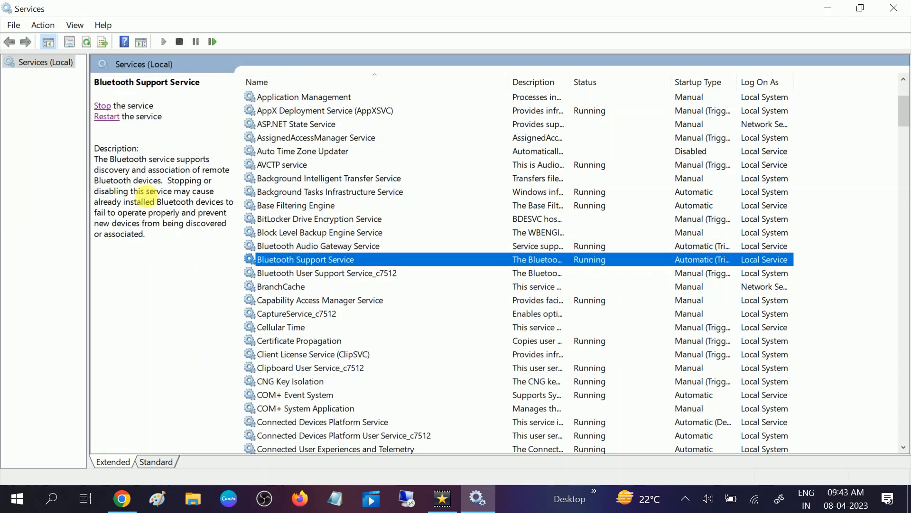
click(102, 105)
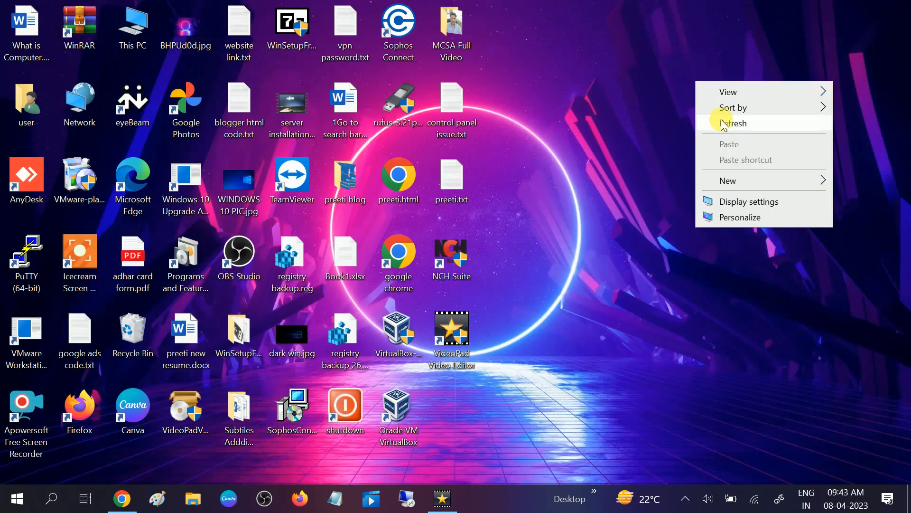
- Refresh the desktop, open Device Manager via 'devi', expand Bluetooth and select DELL3460
click(733, 123)
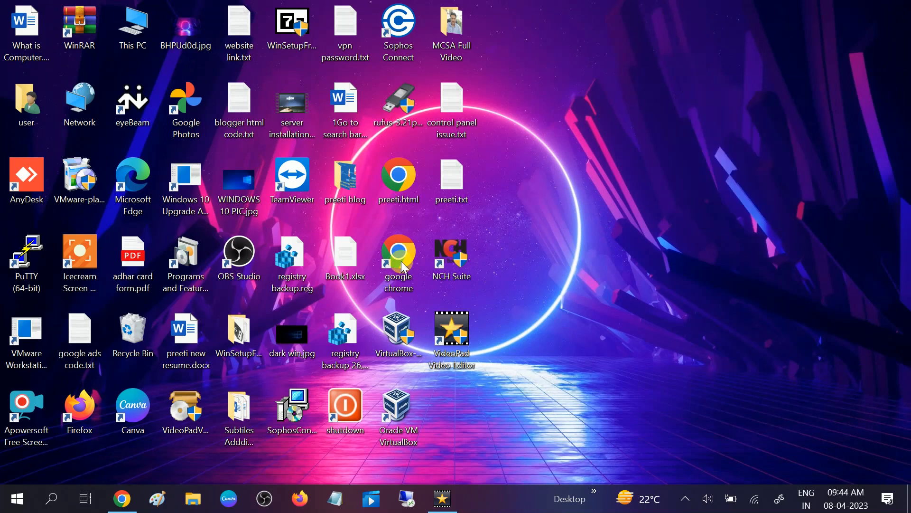
click(51, 498)
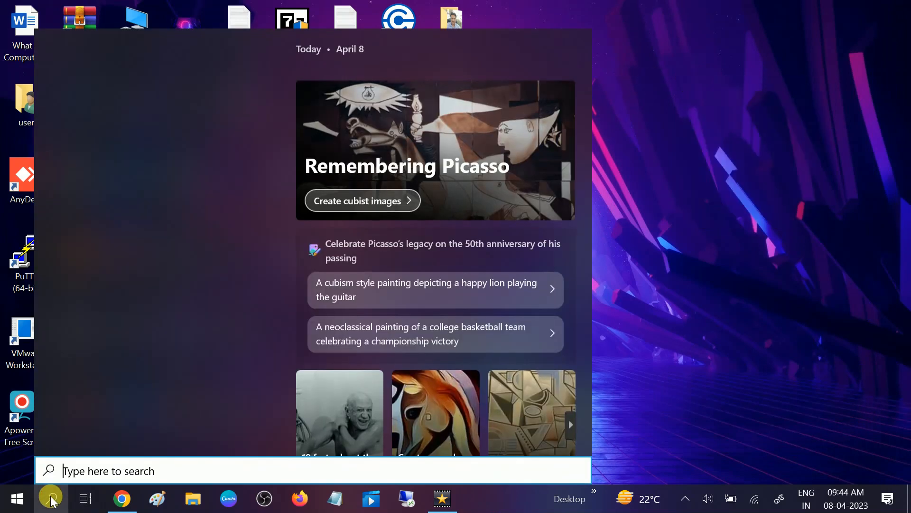
text(devi)
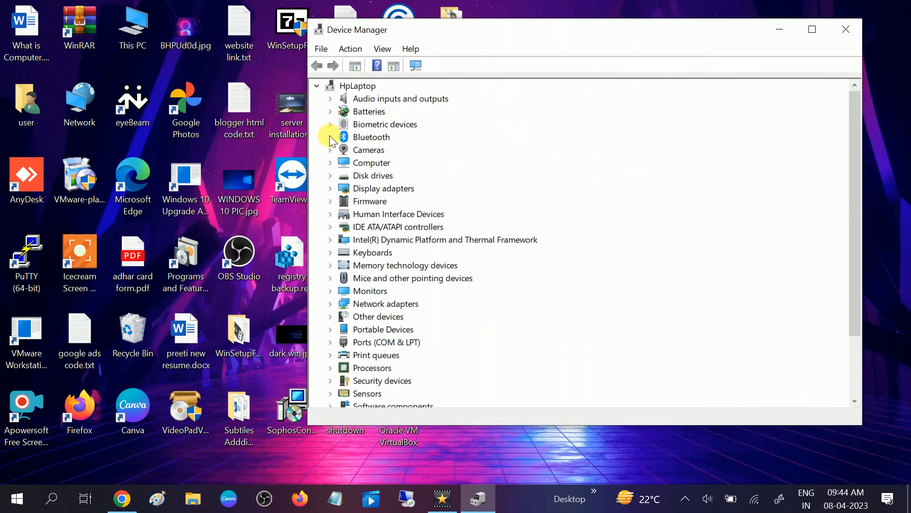
click(330, 137)
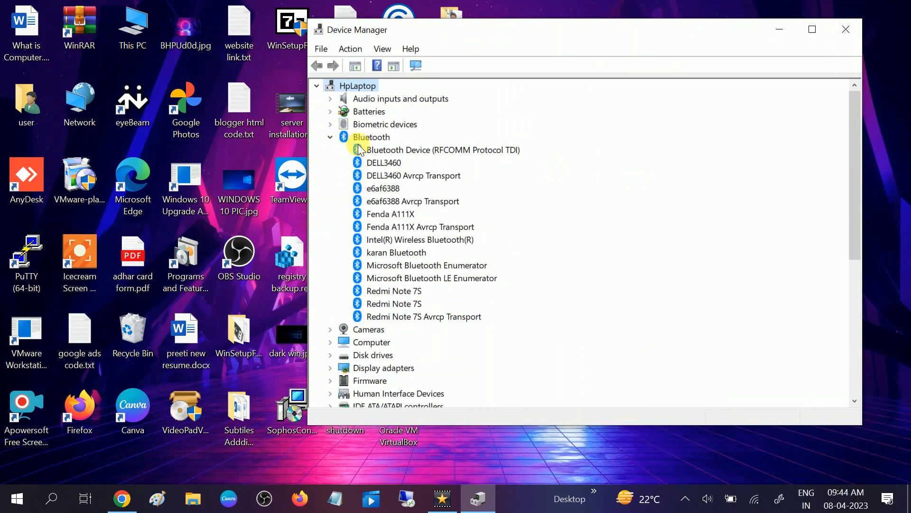
click(383, 162)
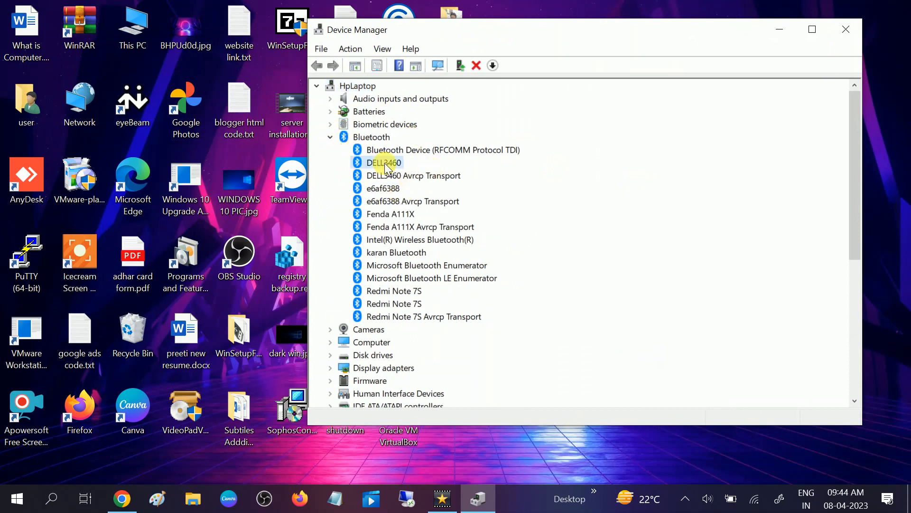
right_click(382, 162)
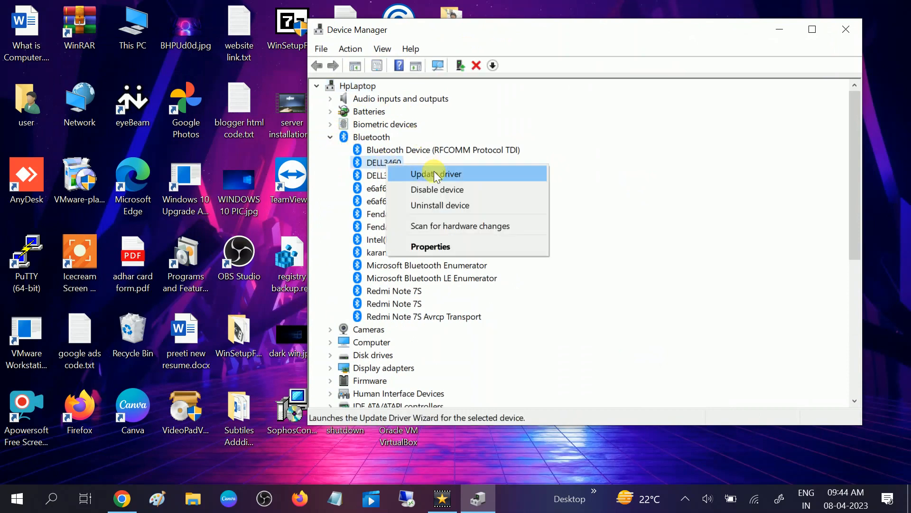
click(436, 174)
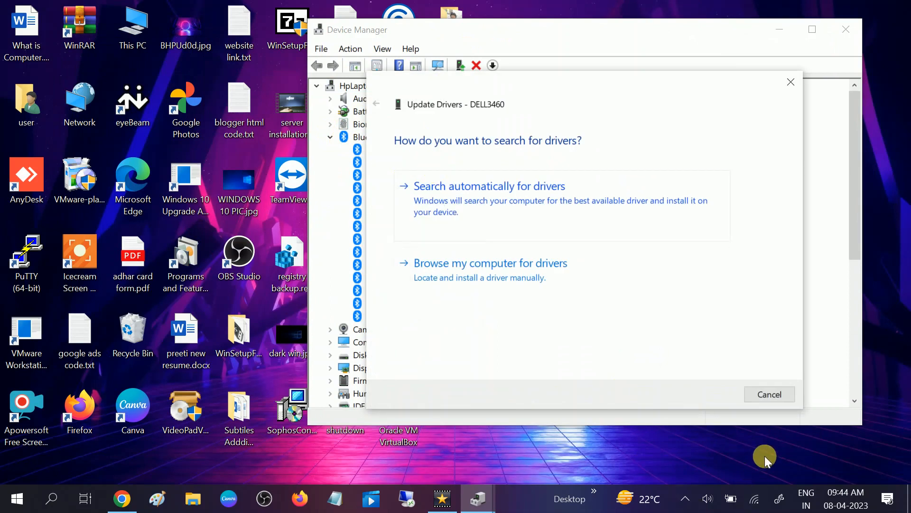
click(489, 185)
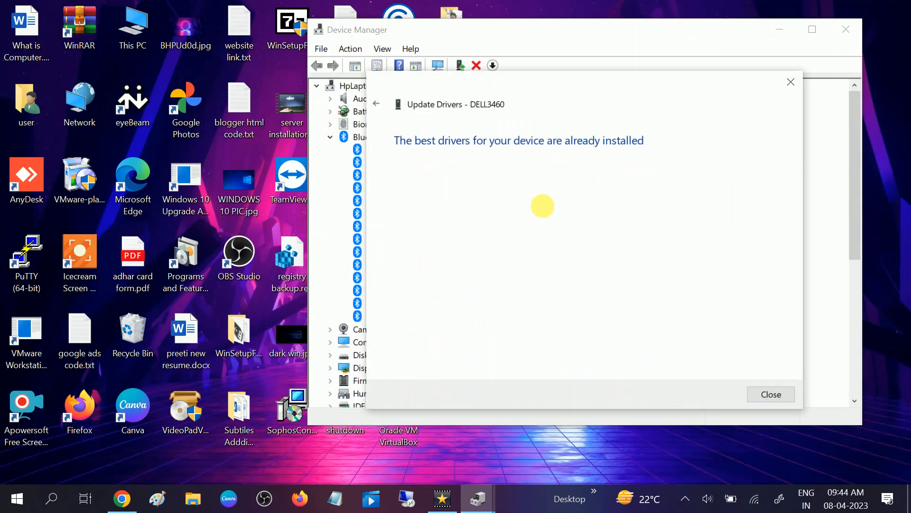
click(771, 394)
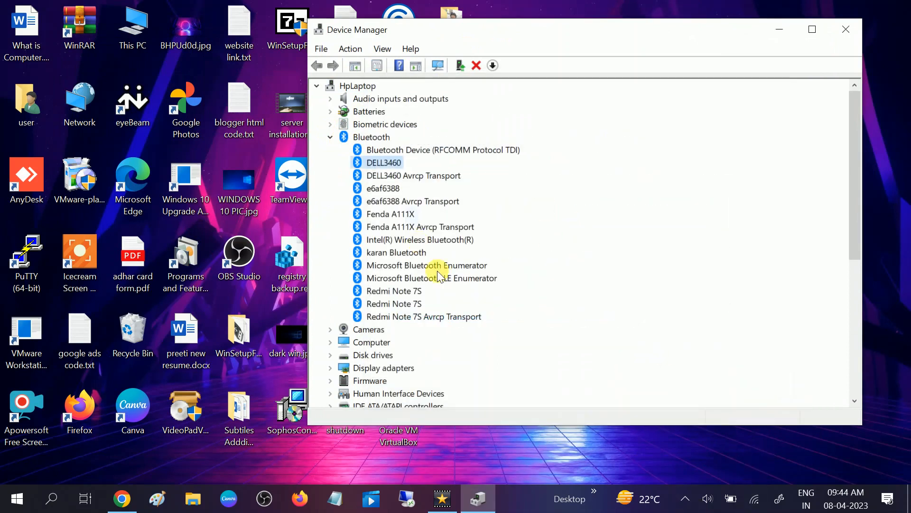
click(420, 240)
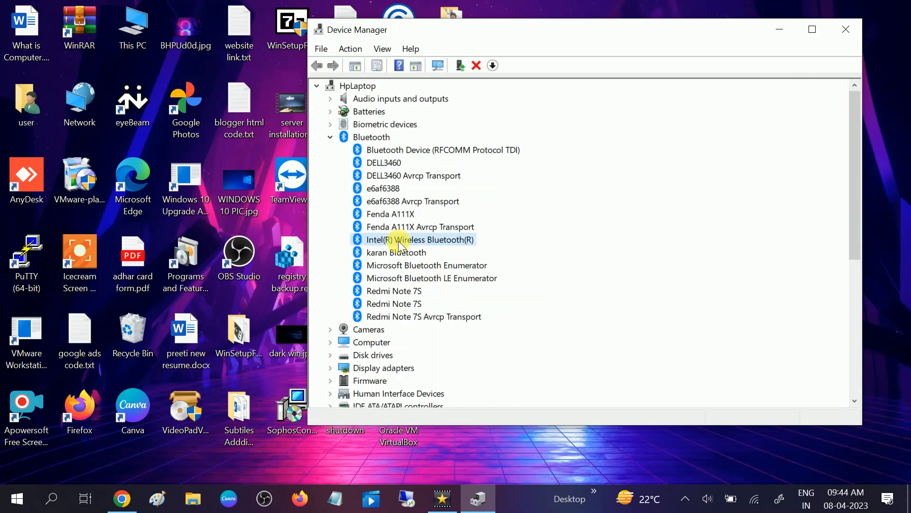
click(492, 65)
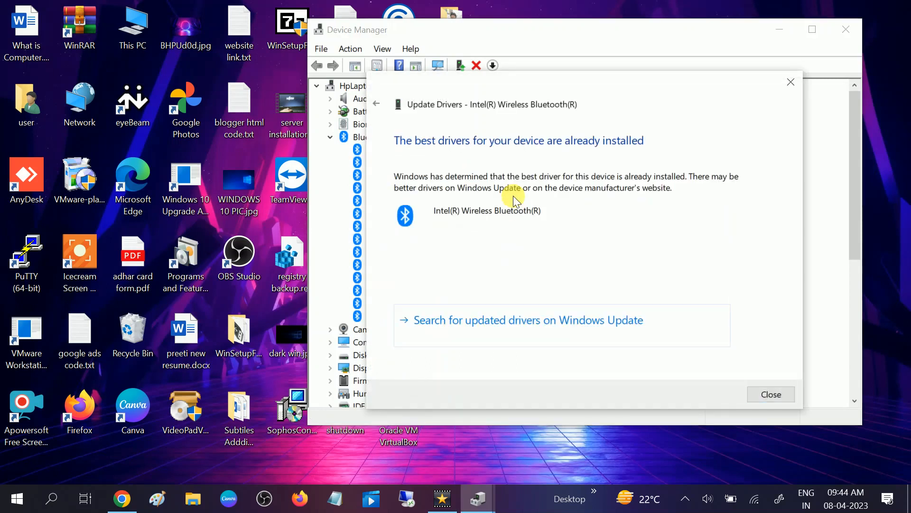
click(770, 394)
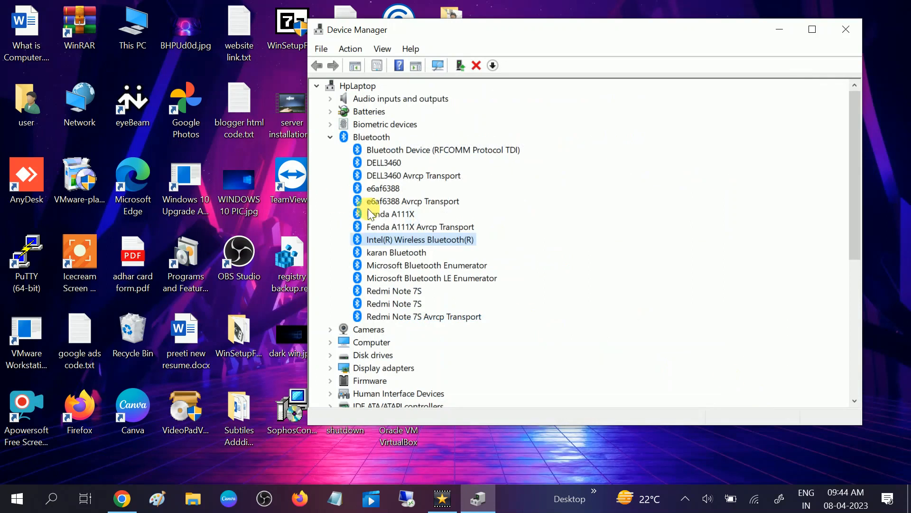
mouse_move(387, 307)
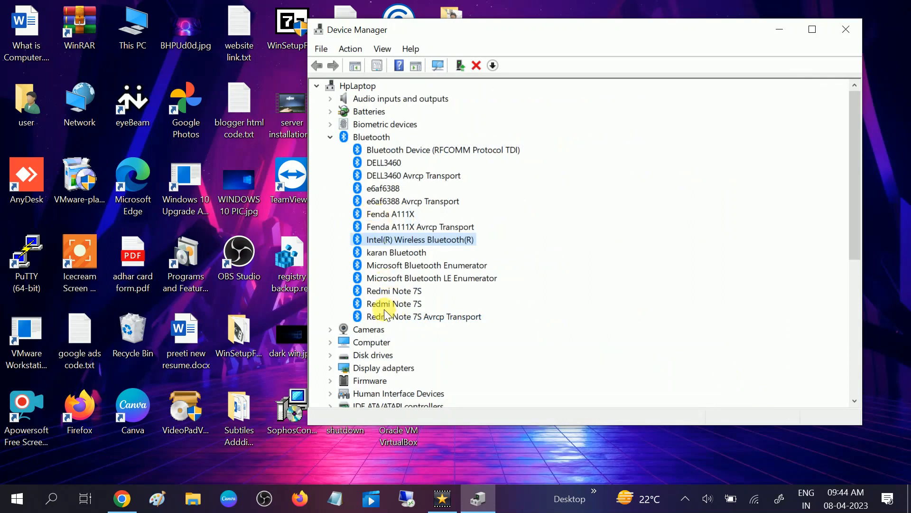
mouse_move(334, 140)
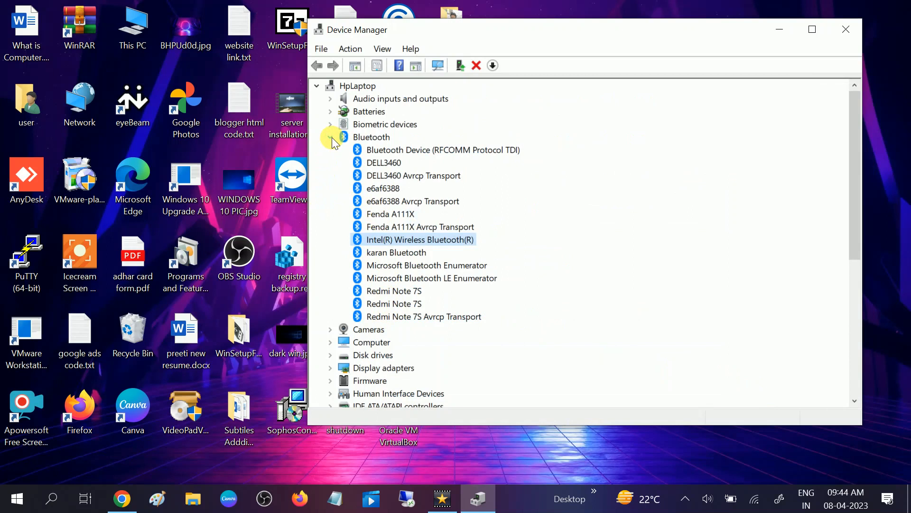
- Expand Bluetooth, disable the Intel(R) Wireless Bluetooth(R) adapter, then re-enable it
click(329, 137)
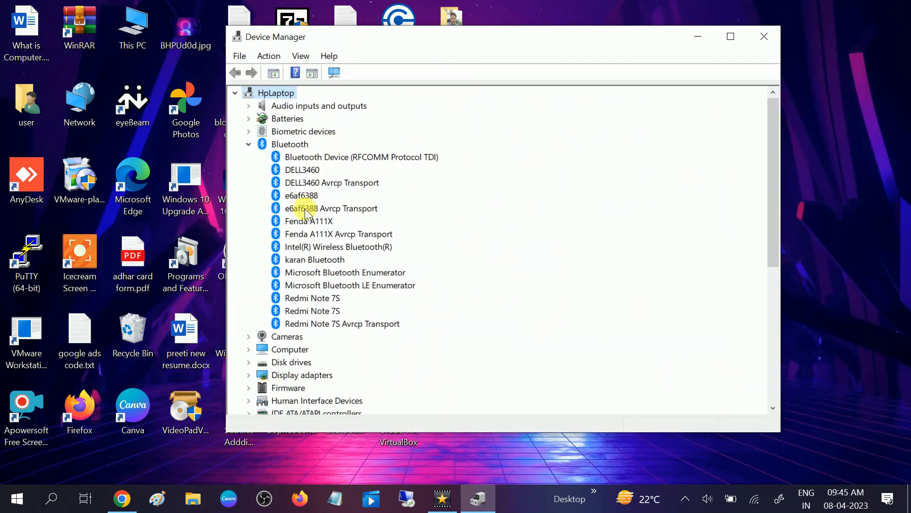
click(339, 246)
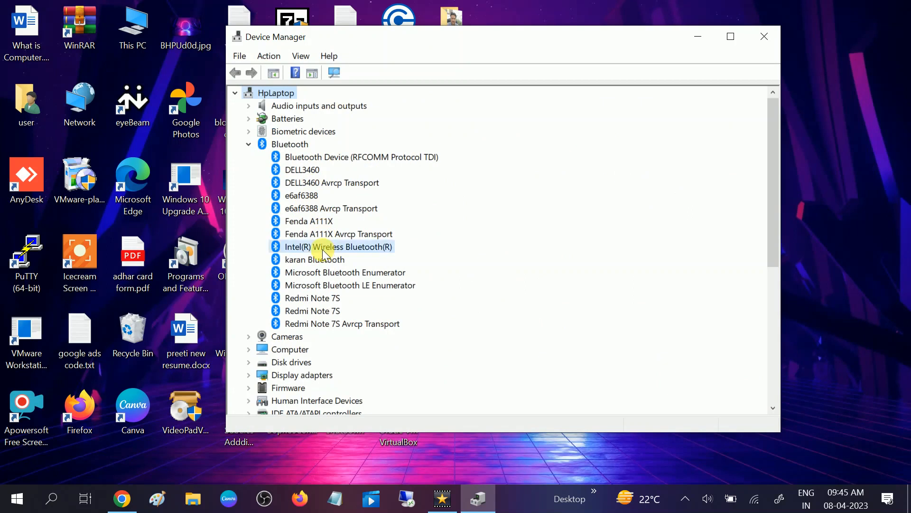
right_click(338, 246)
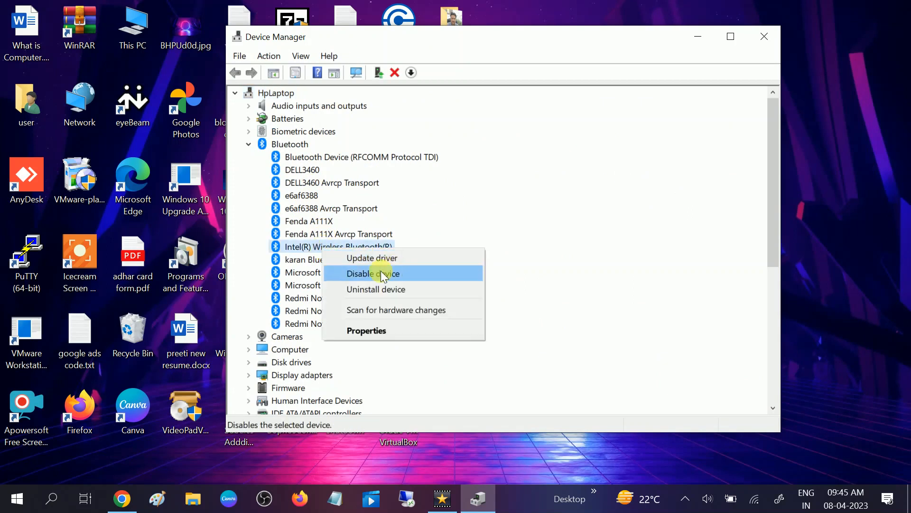
click(383, 273)
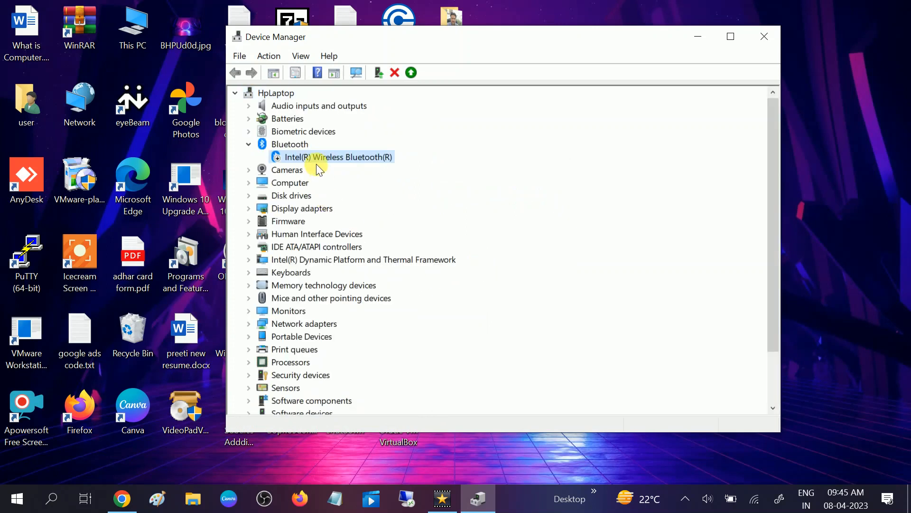
right_click(327, 157)
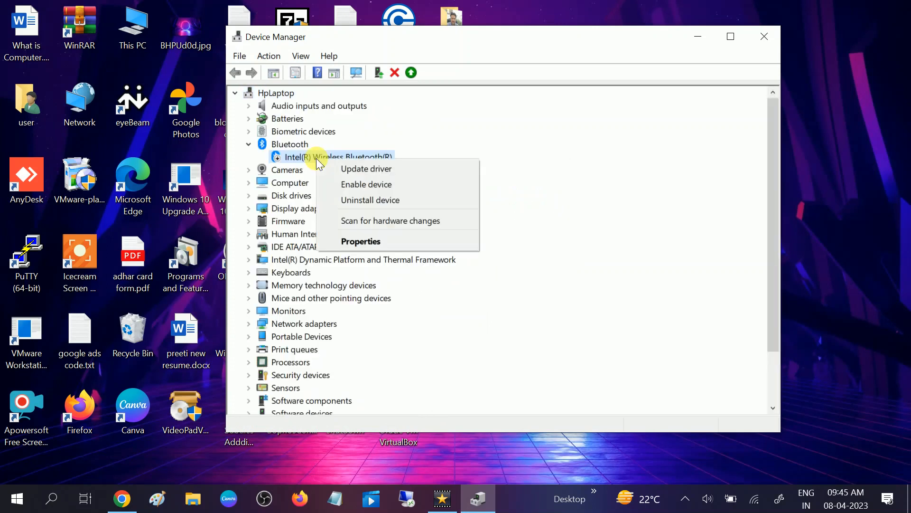
click(359, 180)
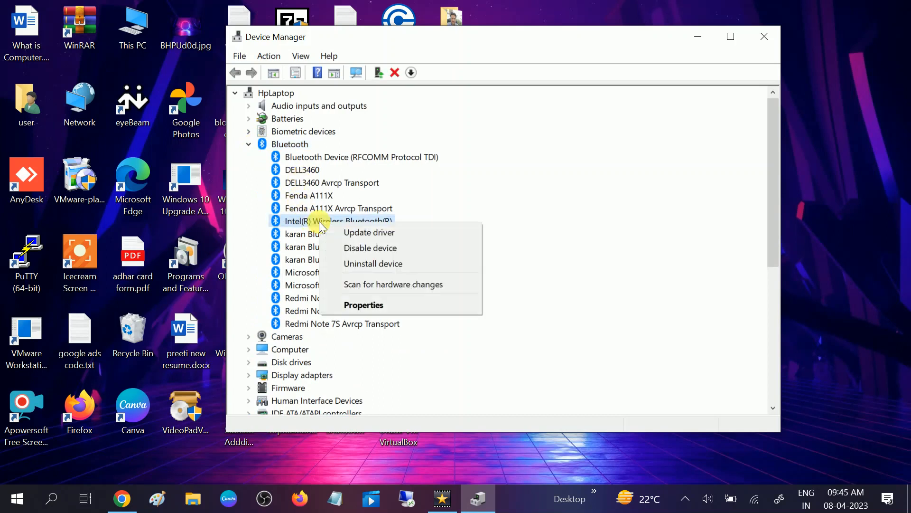
mouse_move(373, 264)
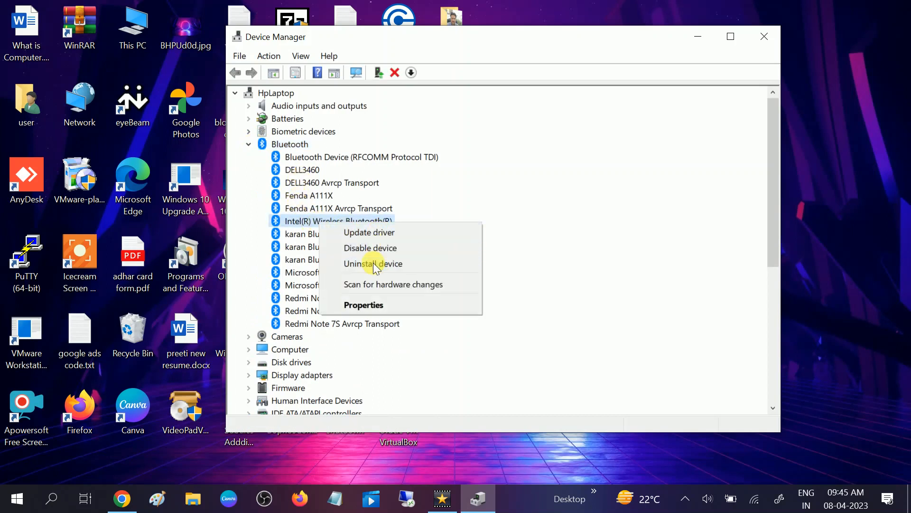
- Choose Uninstall device for the Intel(R) Wireless Bluetooth(R) adapter
click(373, 263)
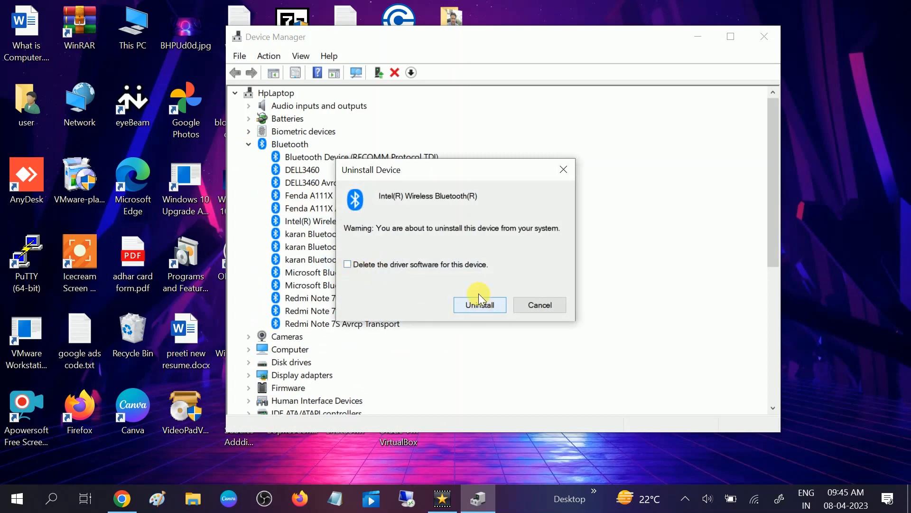
mouse_move(563, 170)
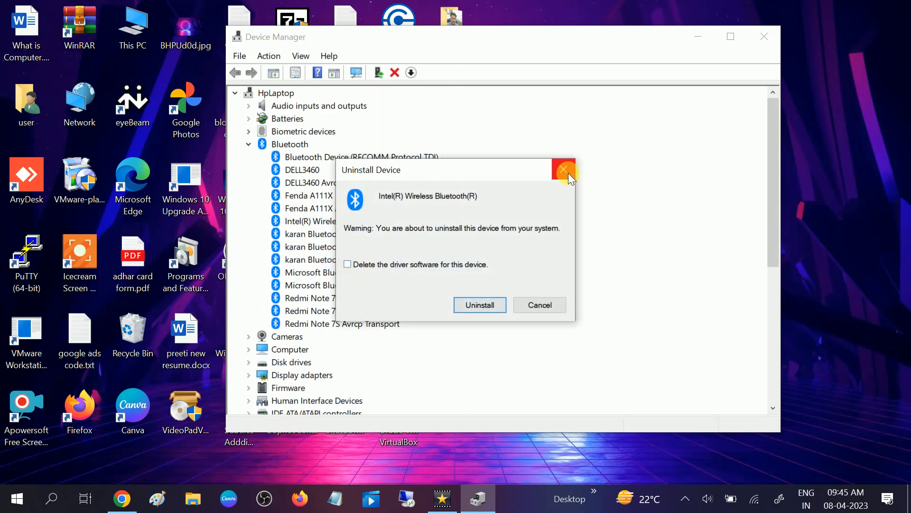
mouse_move(564, 170)
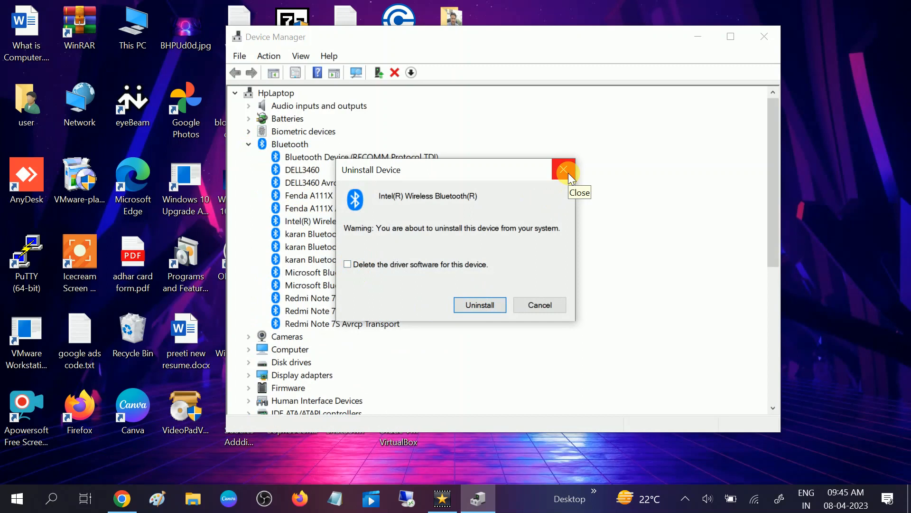
mouse_move(259, 159)
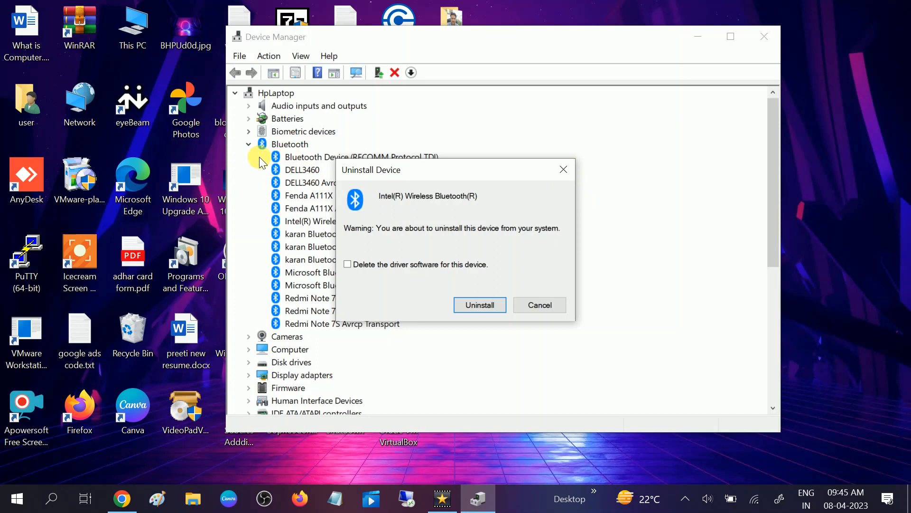
mouse_move(563, 170)
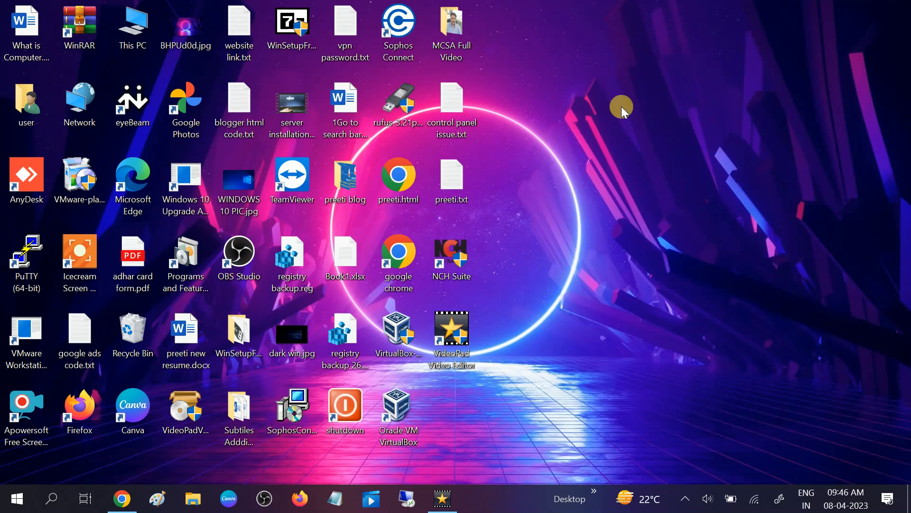
- In Chrome, search 'intel bluetooth driver for windows 10', scroll Intel's page, then open File Explorer
click(399, 252)
text(intel bluetooth driver for windows 10)
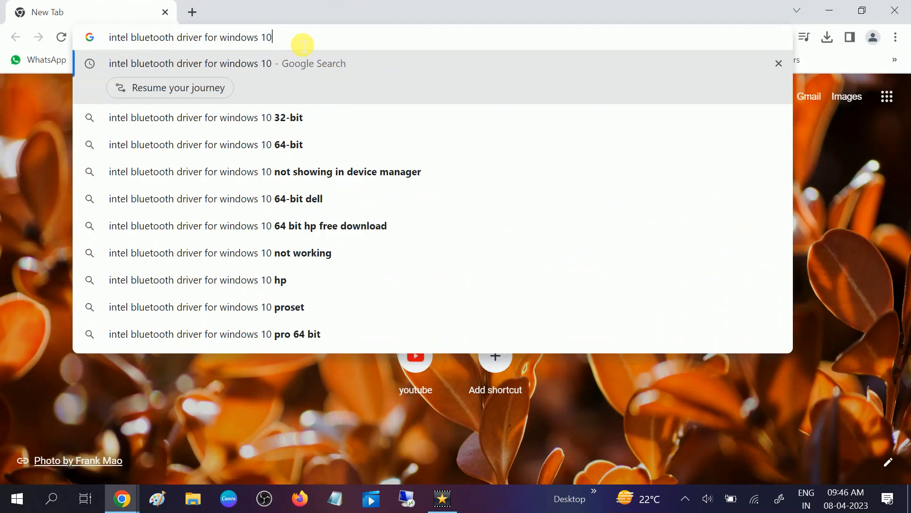
key(Enter)
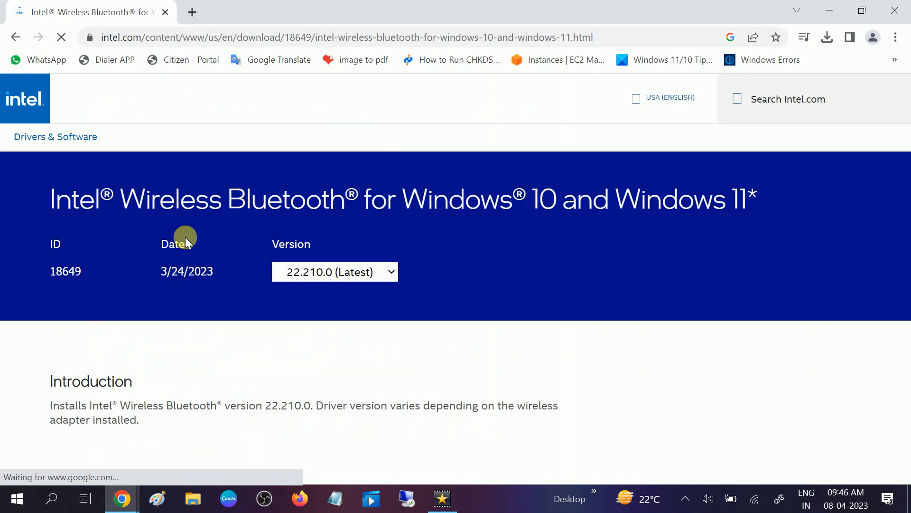
scroll(down, 3)
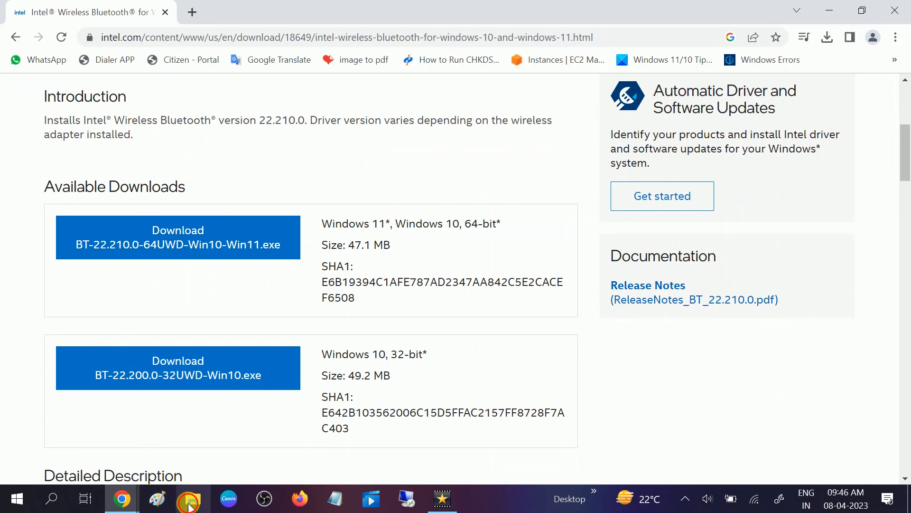
click(192, 499)
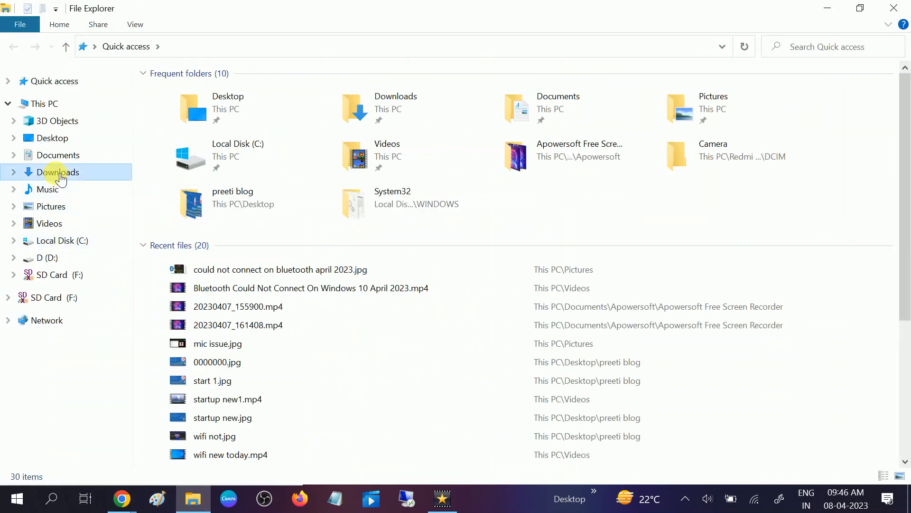
- Open the Downloads folder from File Explorer's navigation pane
double_click(57, 171)
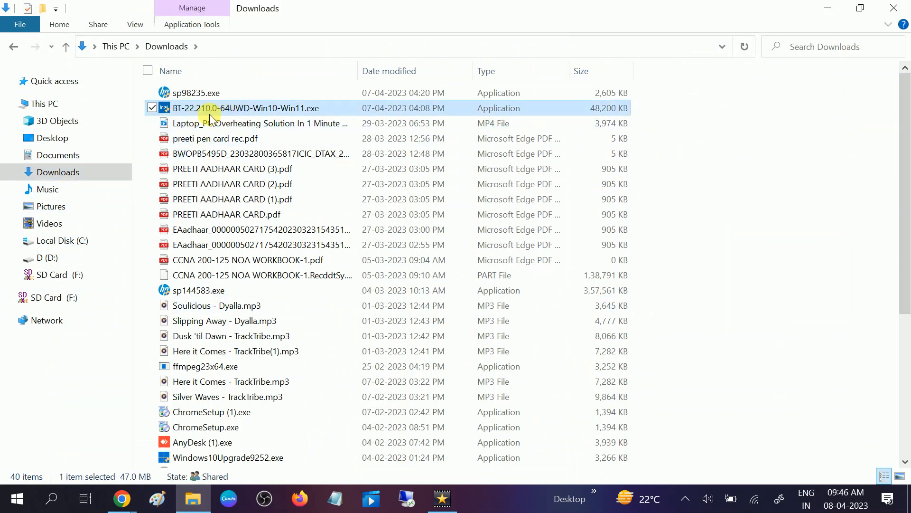
mouse_move(238, 110)
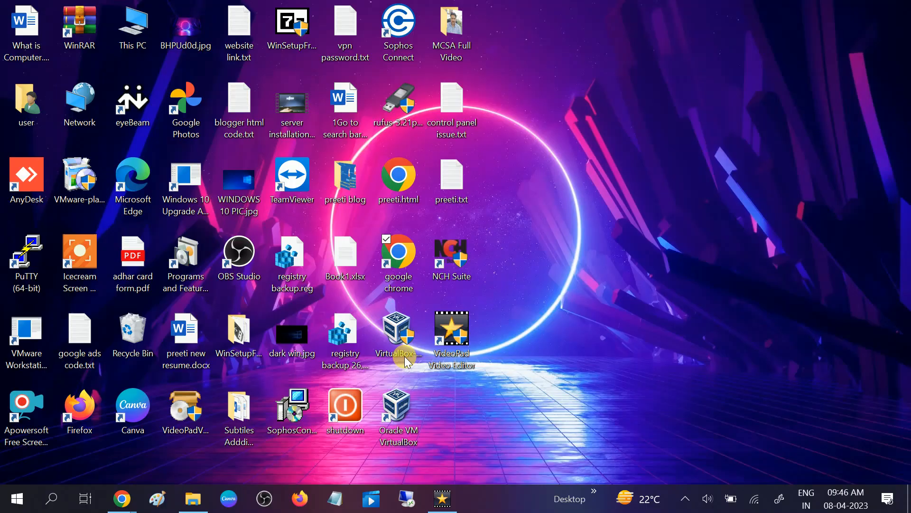
- Approve the Intel PROSet/Wireless upgrade to 22.210.0.3, advance past the welcome page, then cancel setup
click(451, 334)
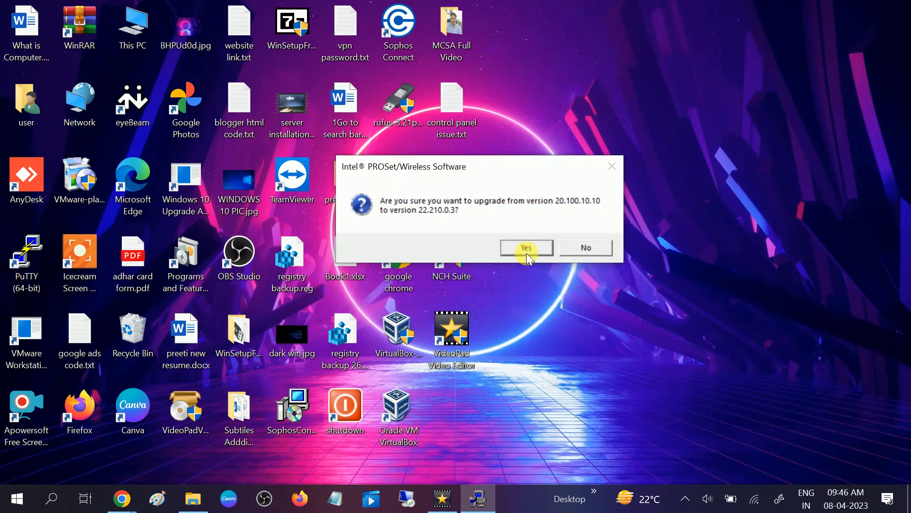
click(526, 248)
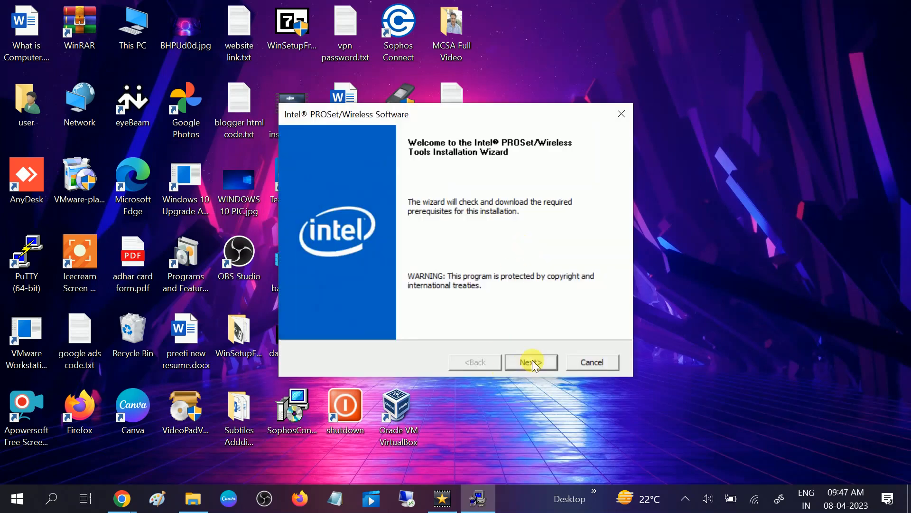
click(532, 362)
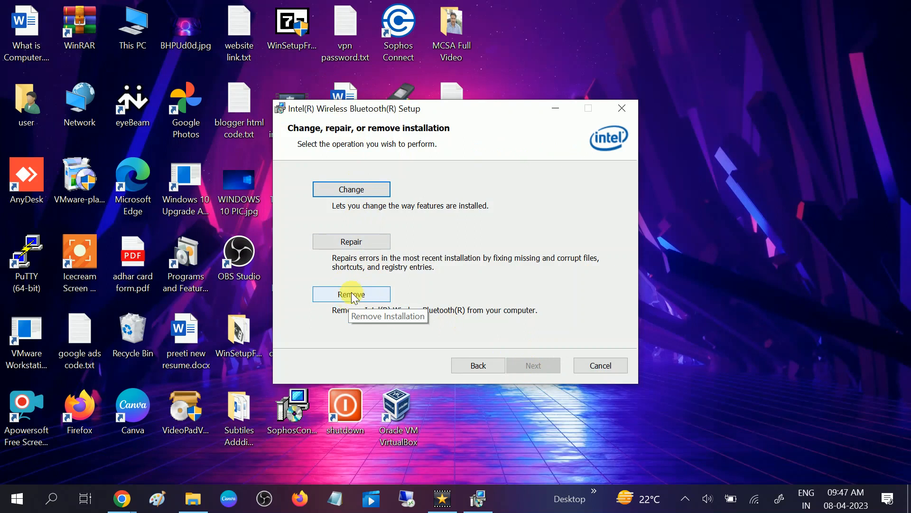
mouse_move(595, 365)
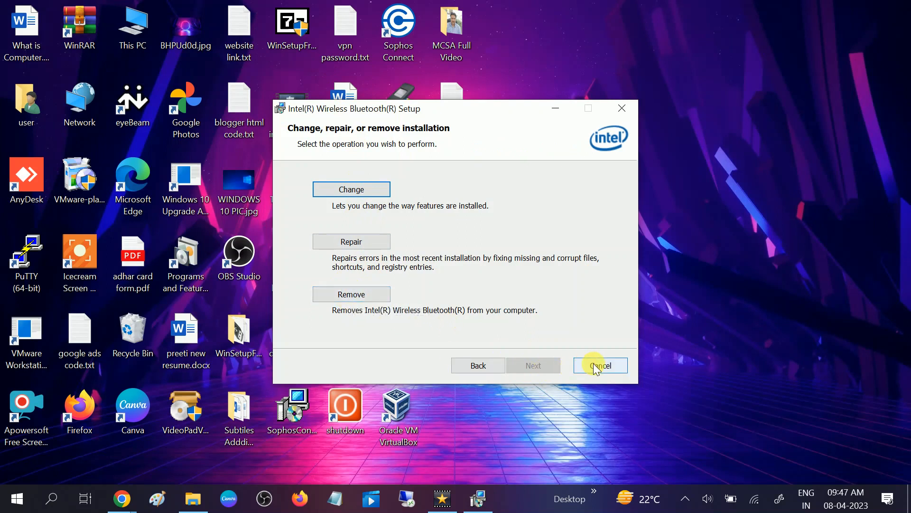
click(600, 365)
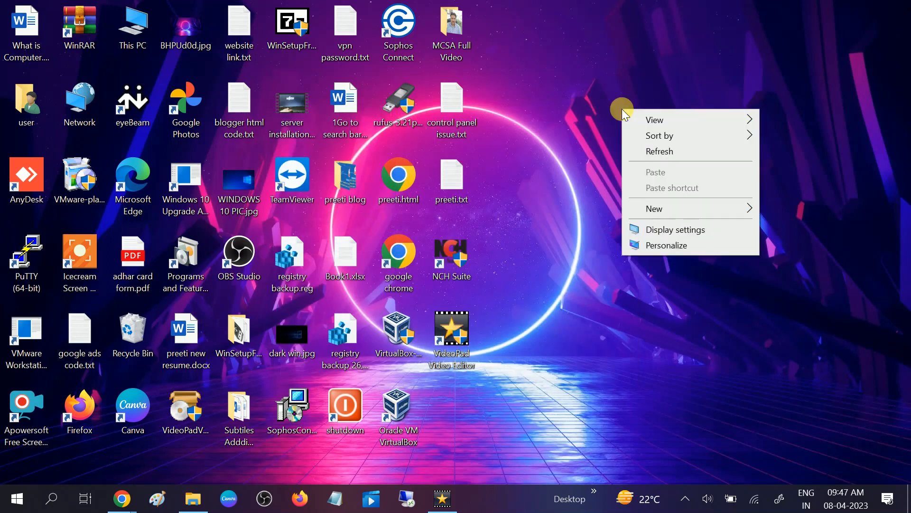
click(650, 156)
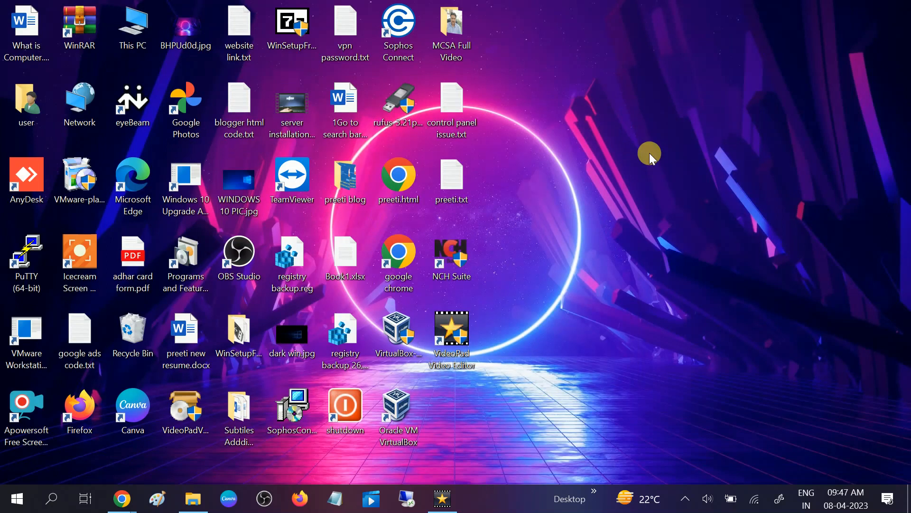